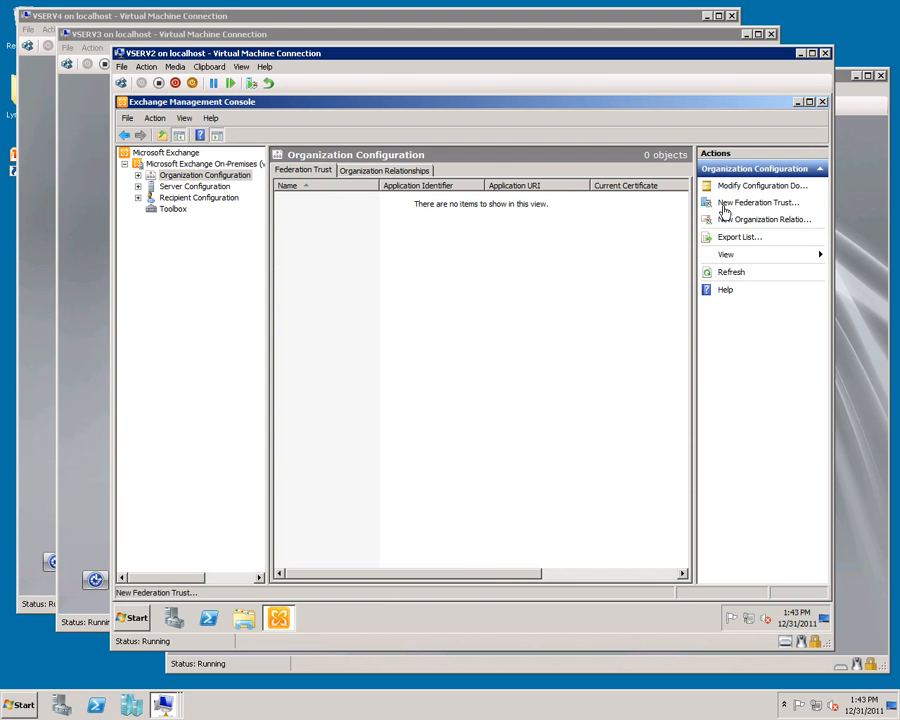
mouse_move(738, 212)
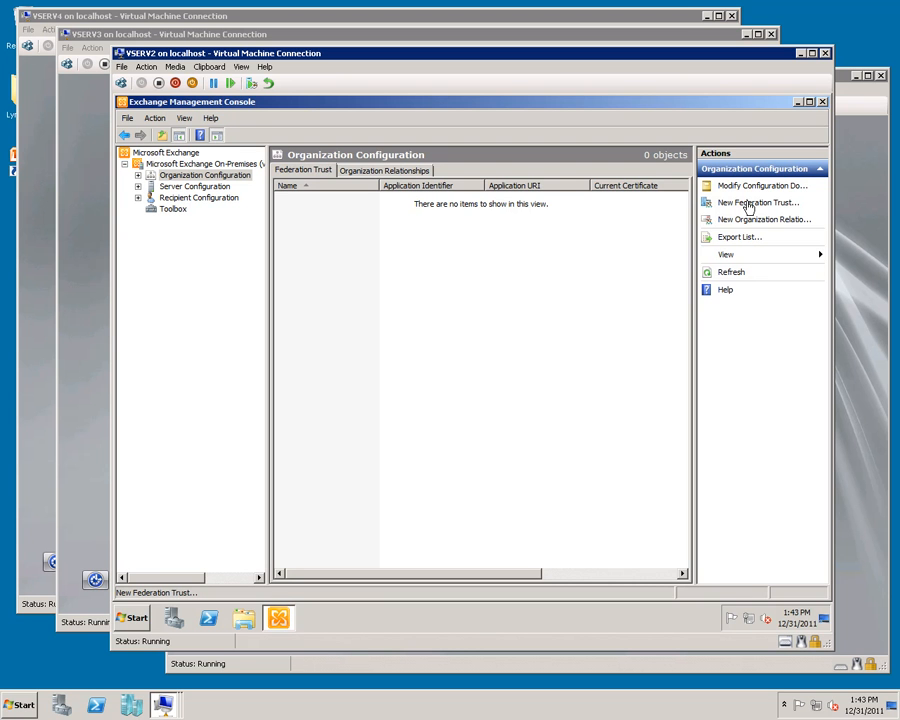
mouse_move(752, 206)
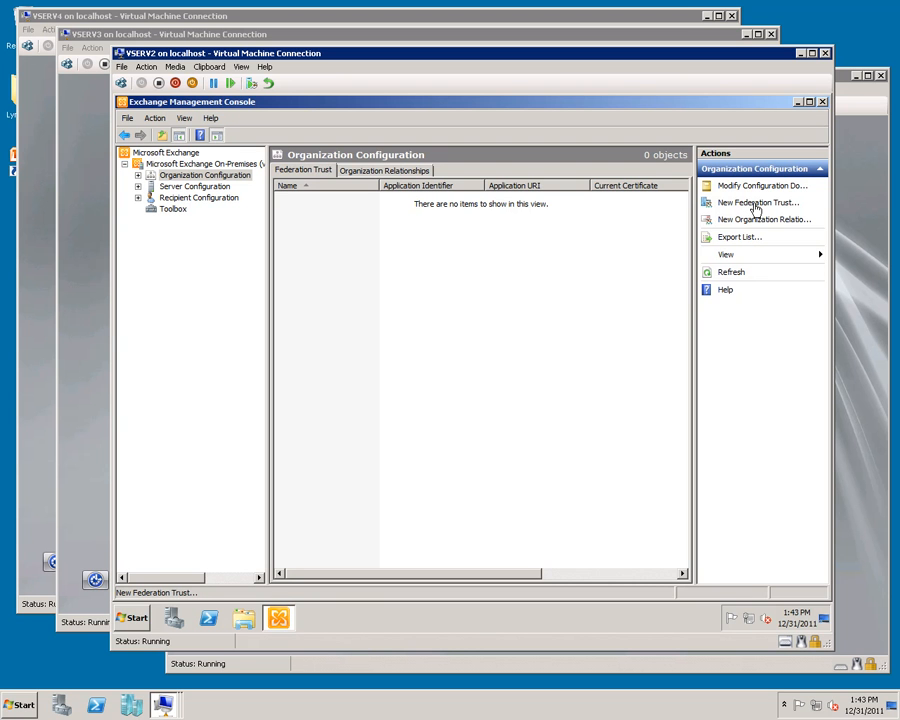
Create the Microsoft Federation Gateway trust with a self-signed certificate via New Federation Trust
click(758, 202)
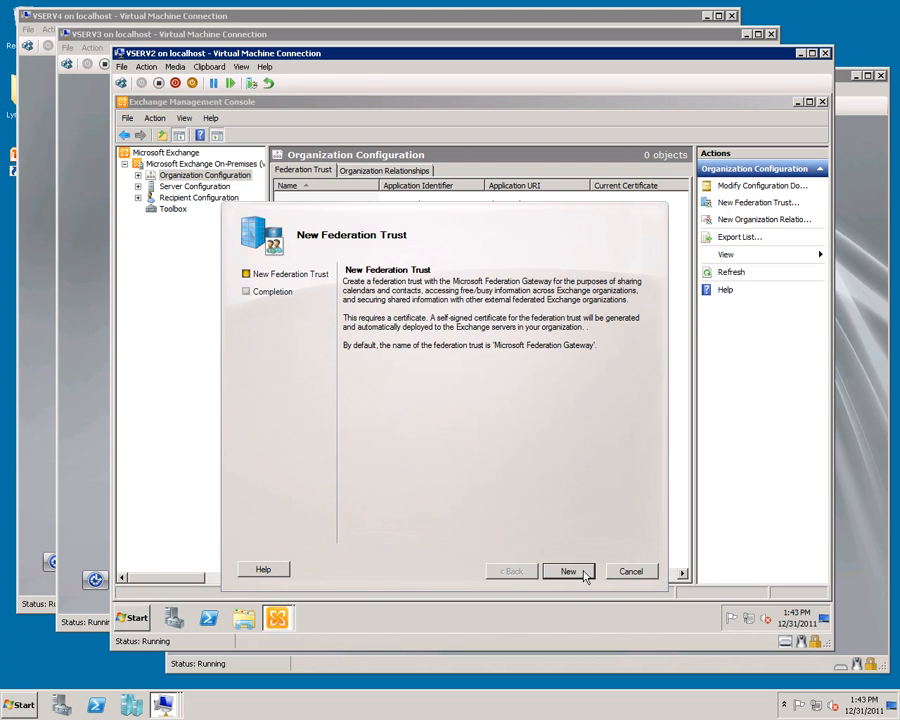
click(568, 572)
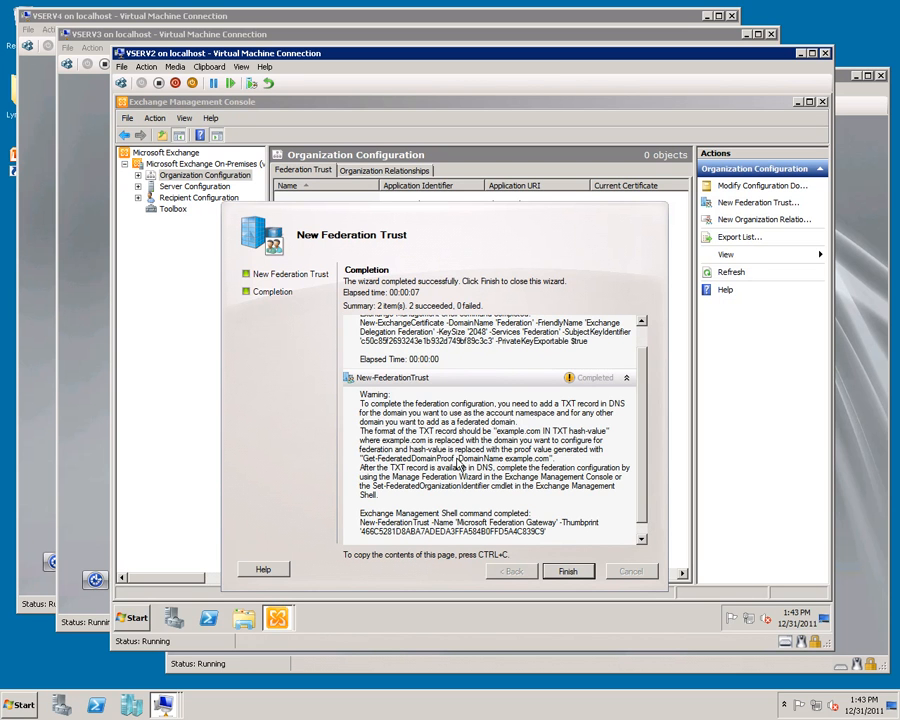
mouse_move(456, 464)
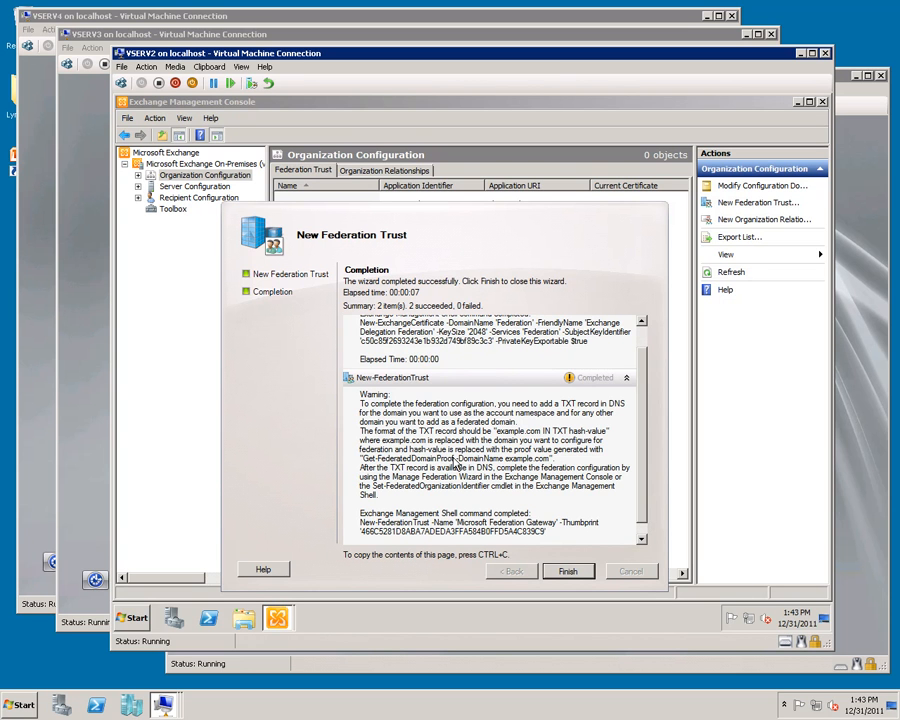
Export the macroconnect.co domain proof to c:\temp.txt and view it in Notepad
click(132, 616)
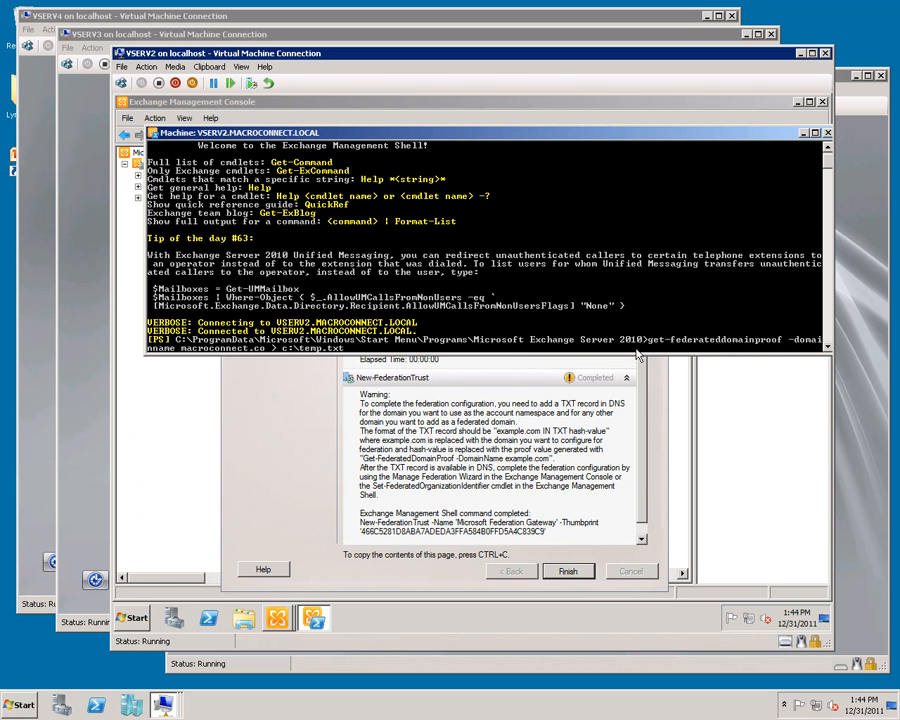
mouse_move(784, 344)
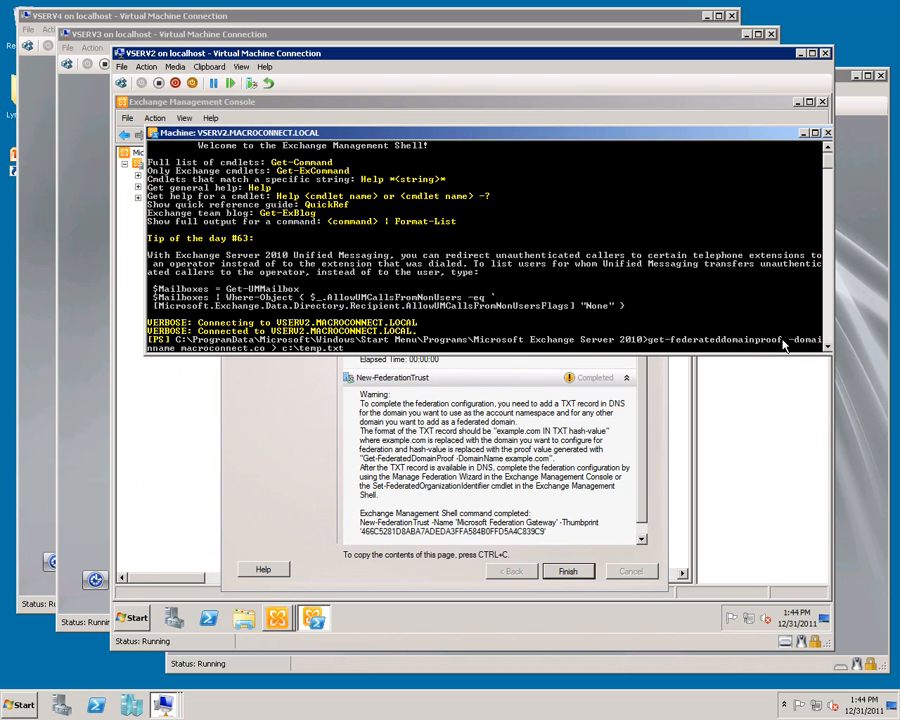
mouse_move(200, 356)
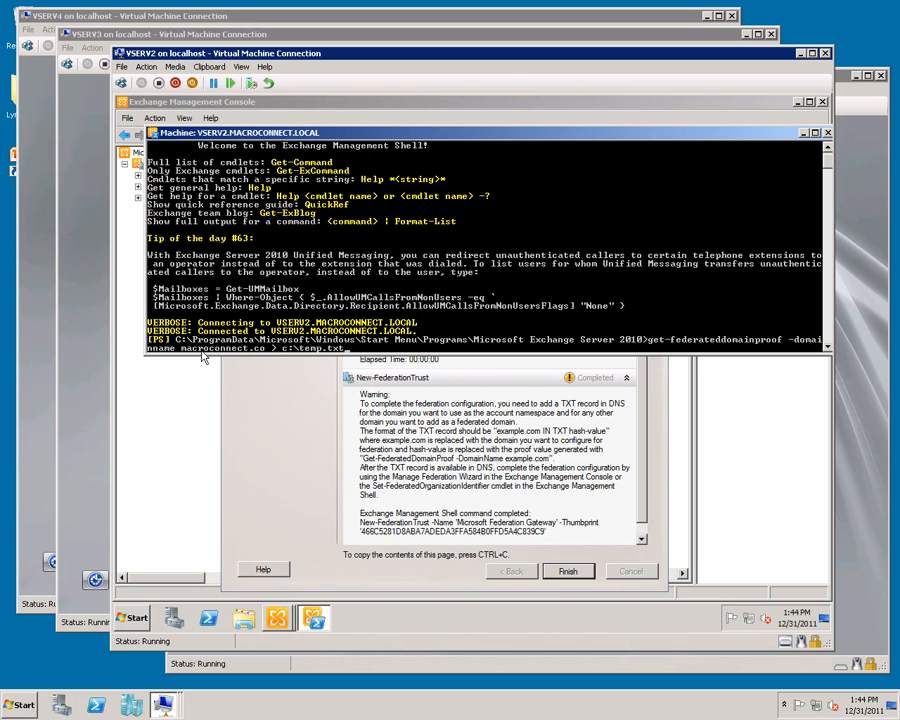
mouse_move(272, 352)
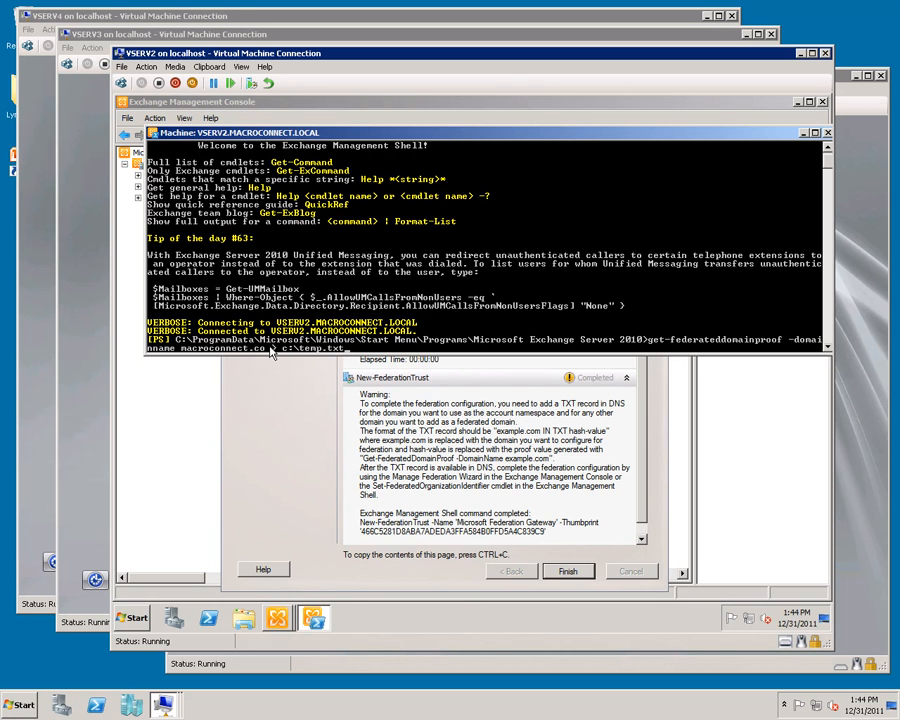
mouse_move(288, 356)
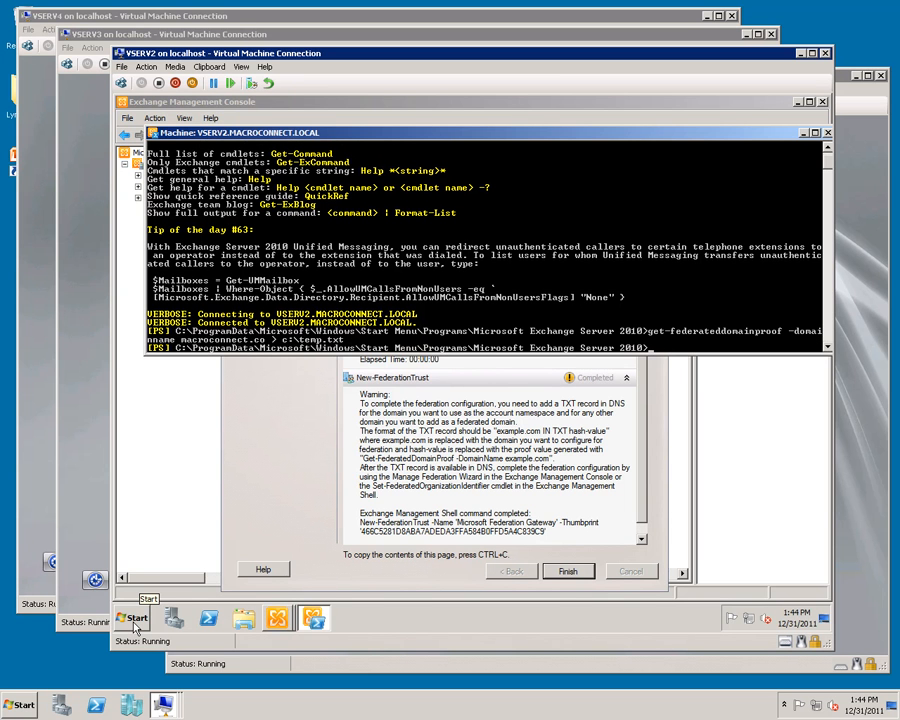
click(132, 616)
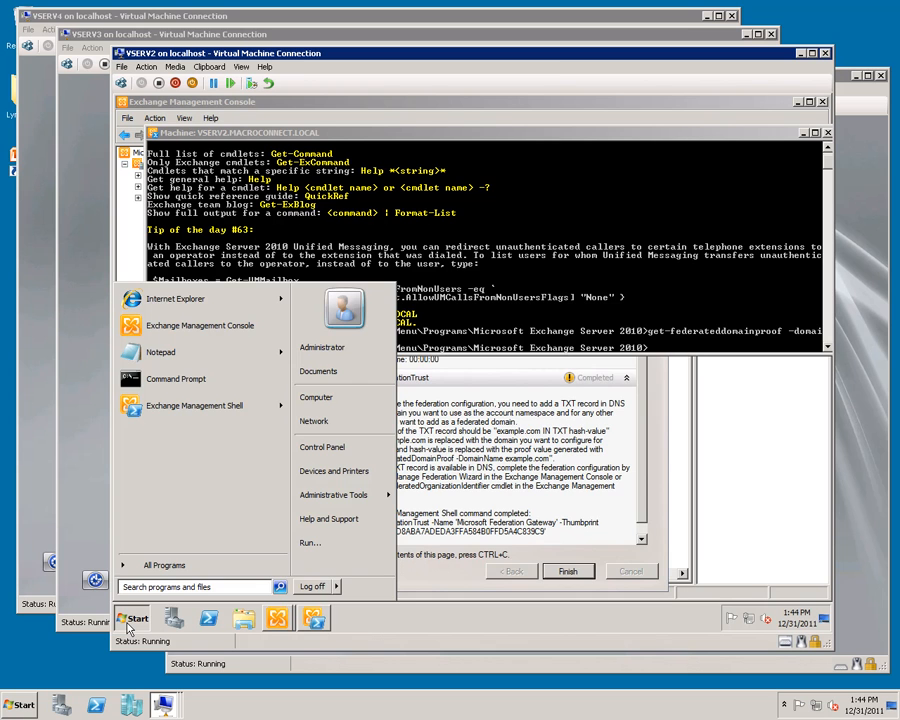
click(160, 352)
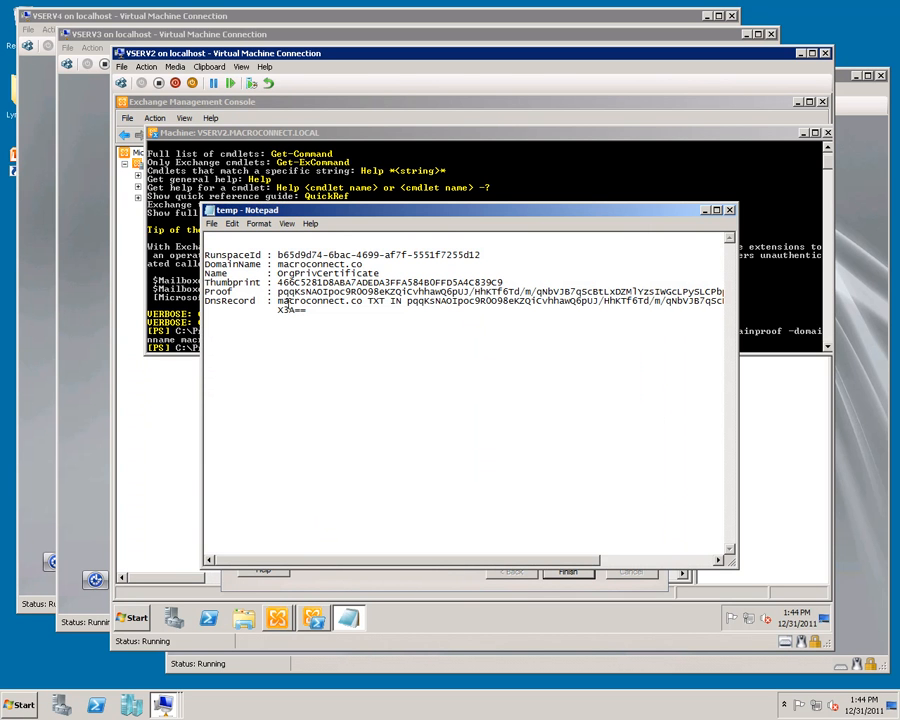
mouse_move(288, 300)
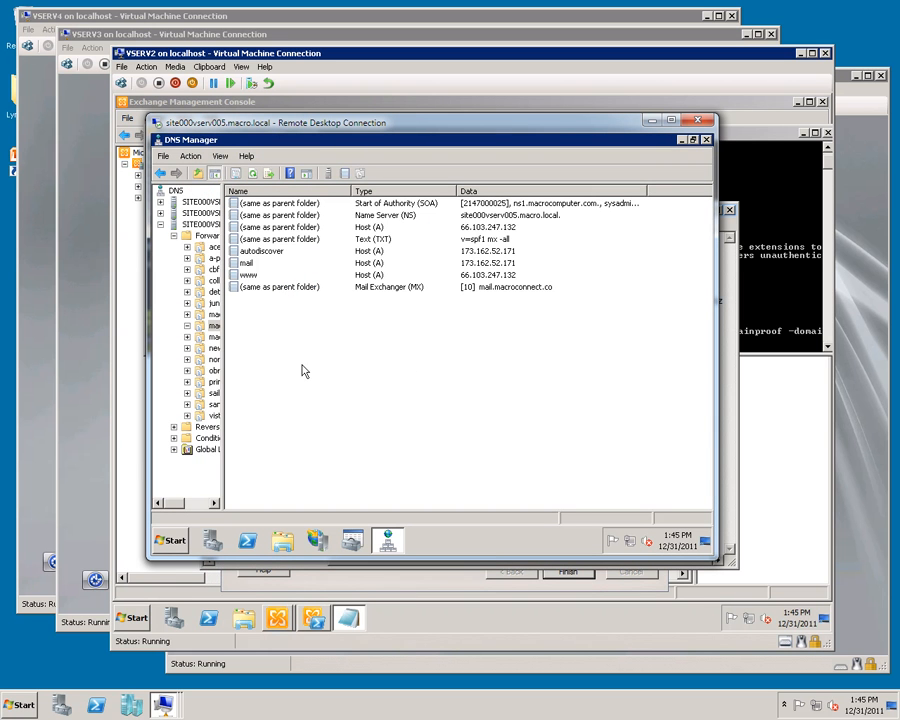
mouse_move(250, 342)
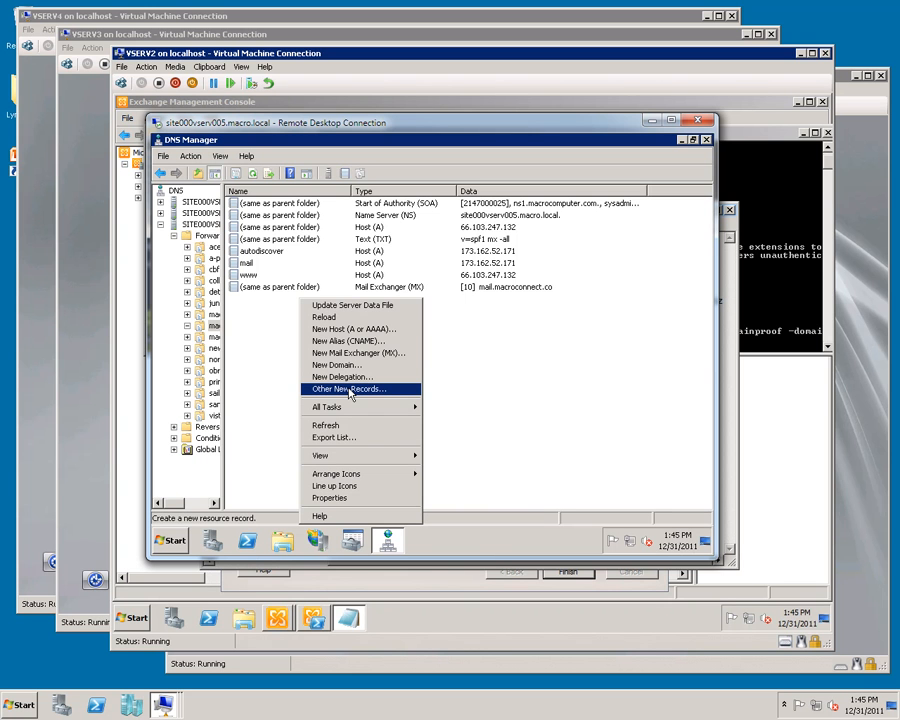
Add a TXT record to the macroconnect.co zone holding the federated domain proof value
click(348, 388)
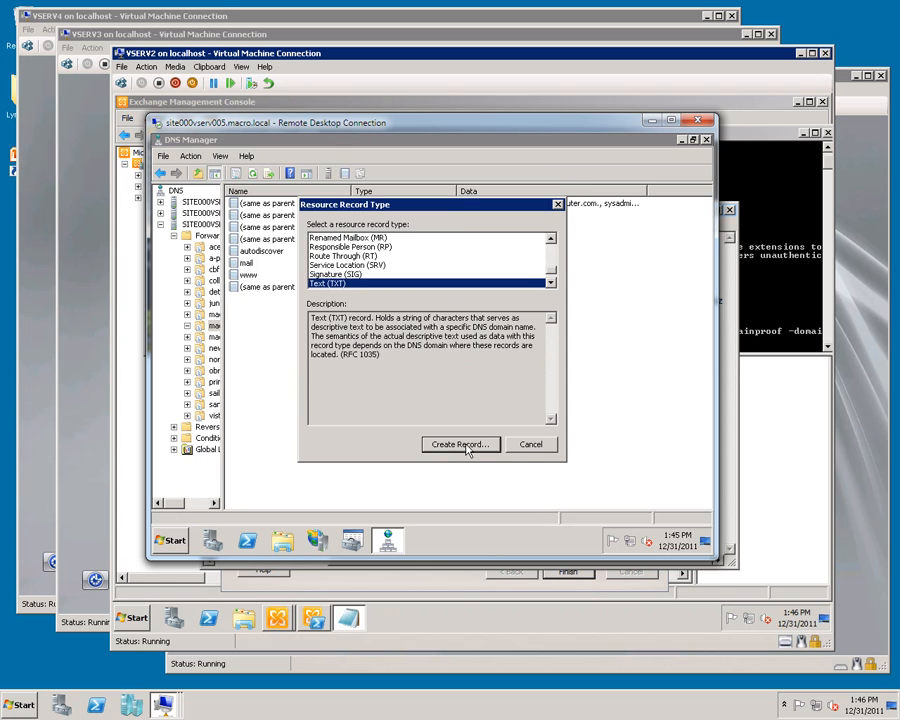
click(460, 444)
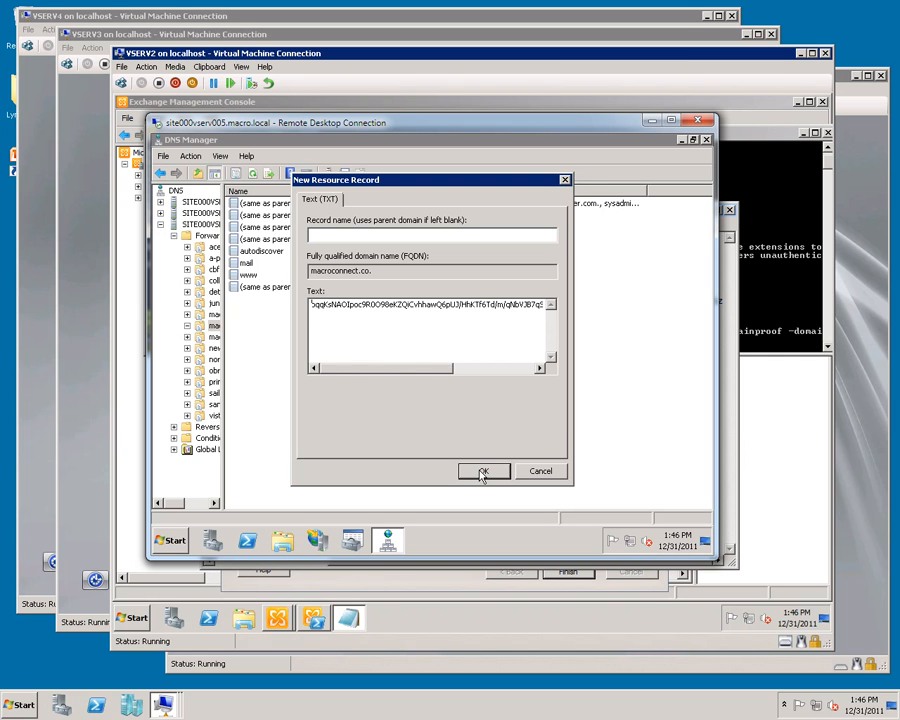
click(700, 120)
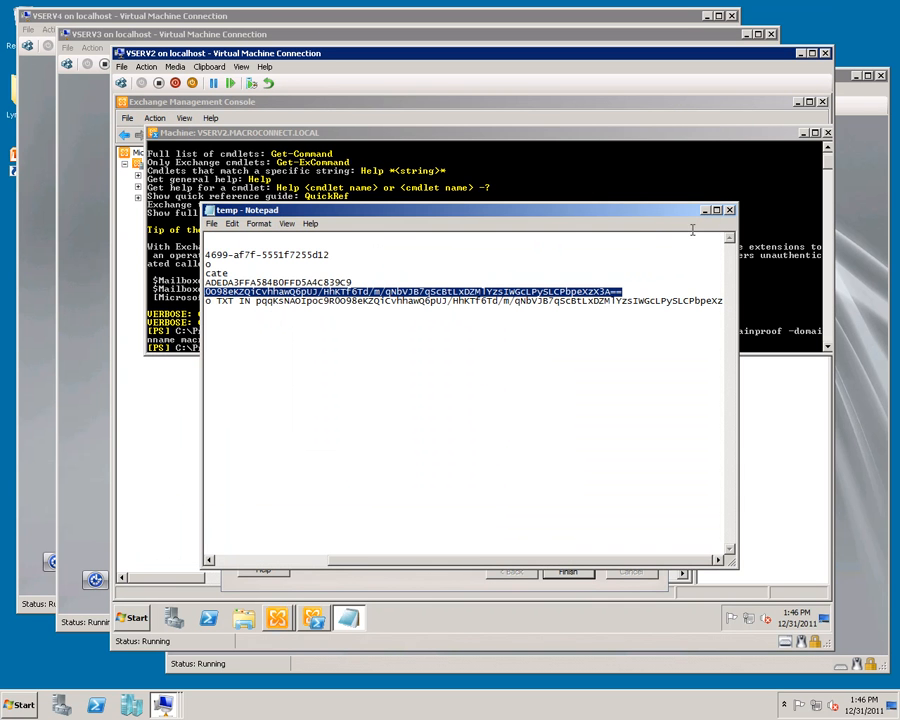
Close the proof text file and finish the completed federation trust wizard
click(728, 210)
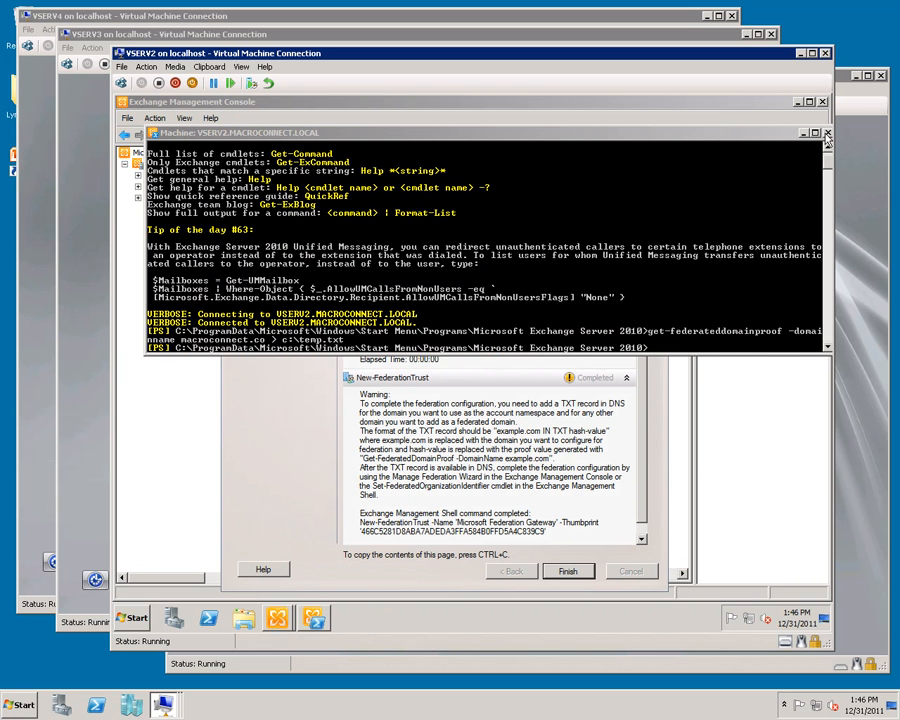
click(568, 572)
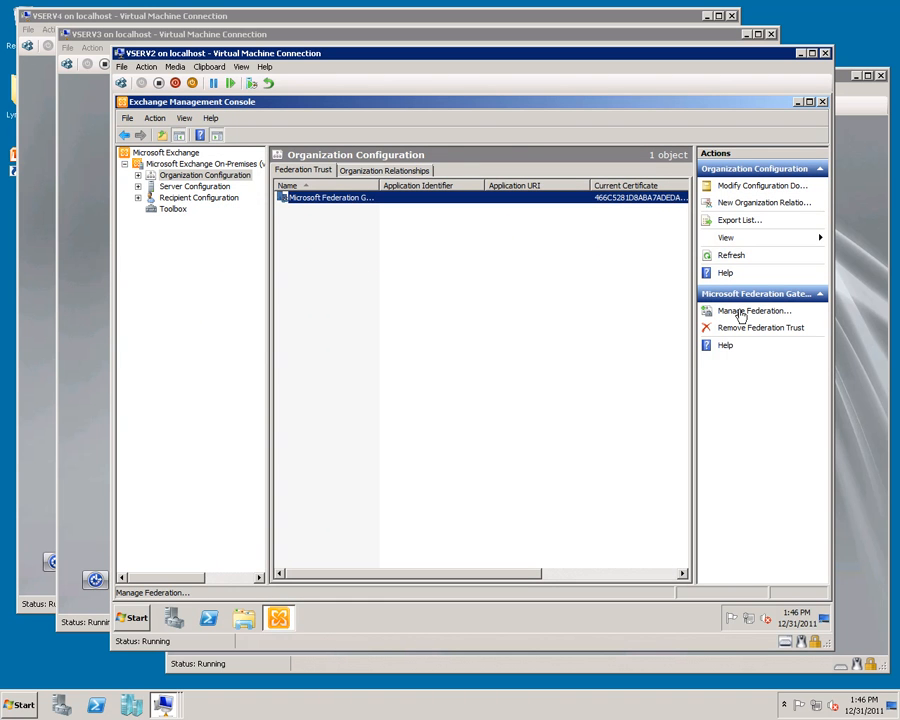
mouse_move(738, 312)
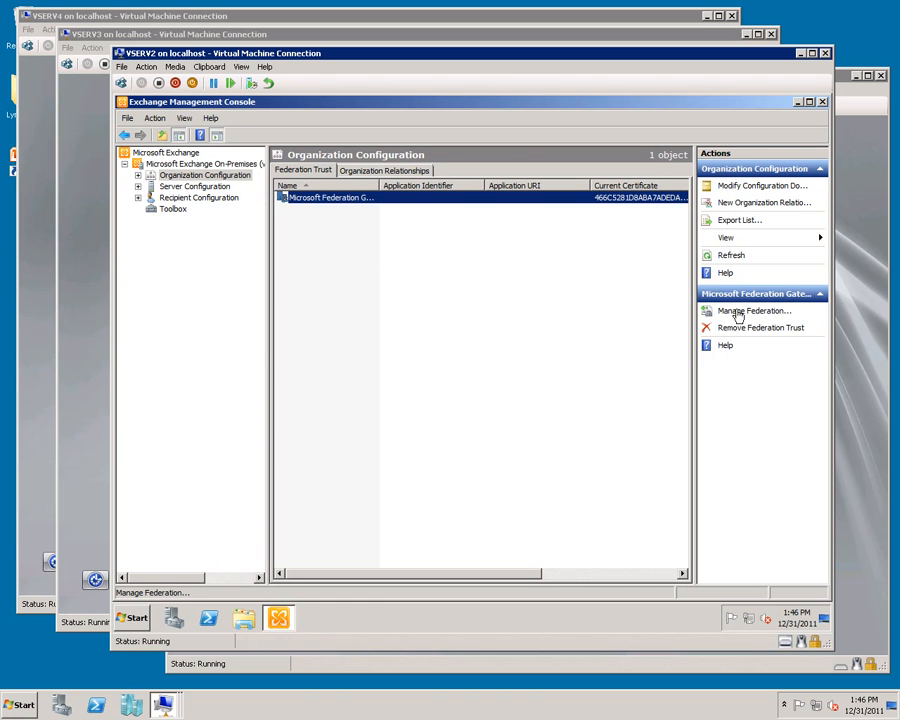
Launch Manage Federation for the new Microsoft Federation Gateway trust
click(756, 310)
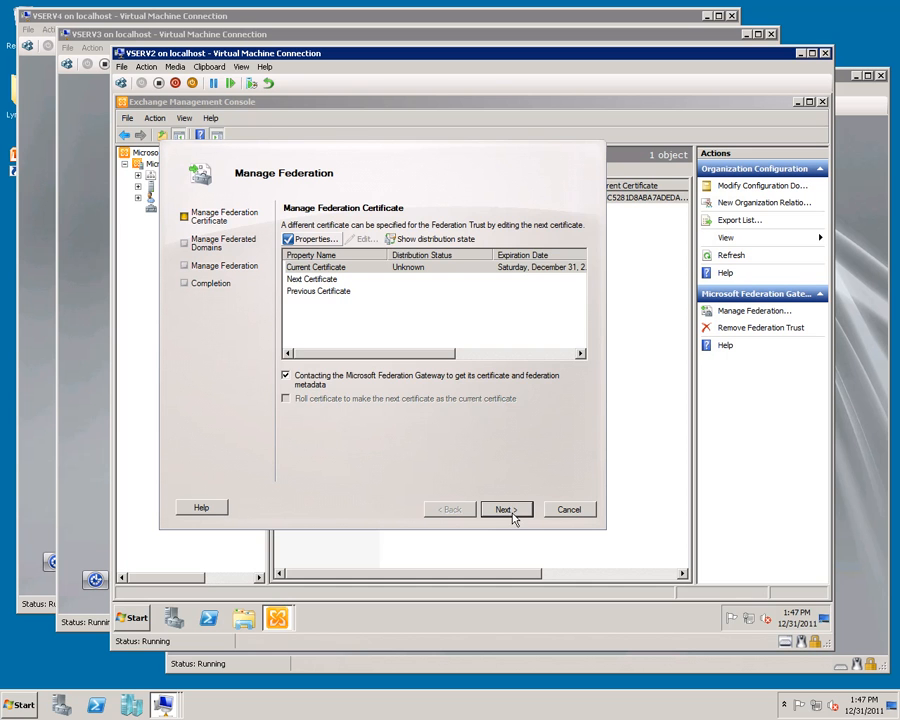
Keep the certificate and add macroconnect.co as the federated domain, reaching the summary page
click(504, 510)
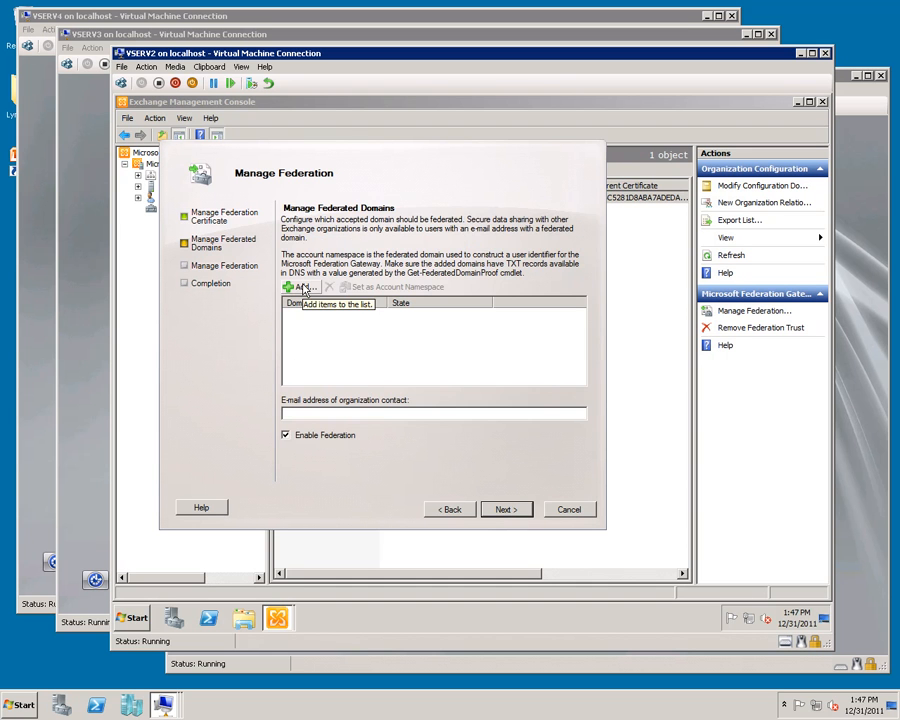
click(288, 288)
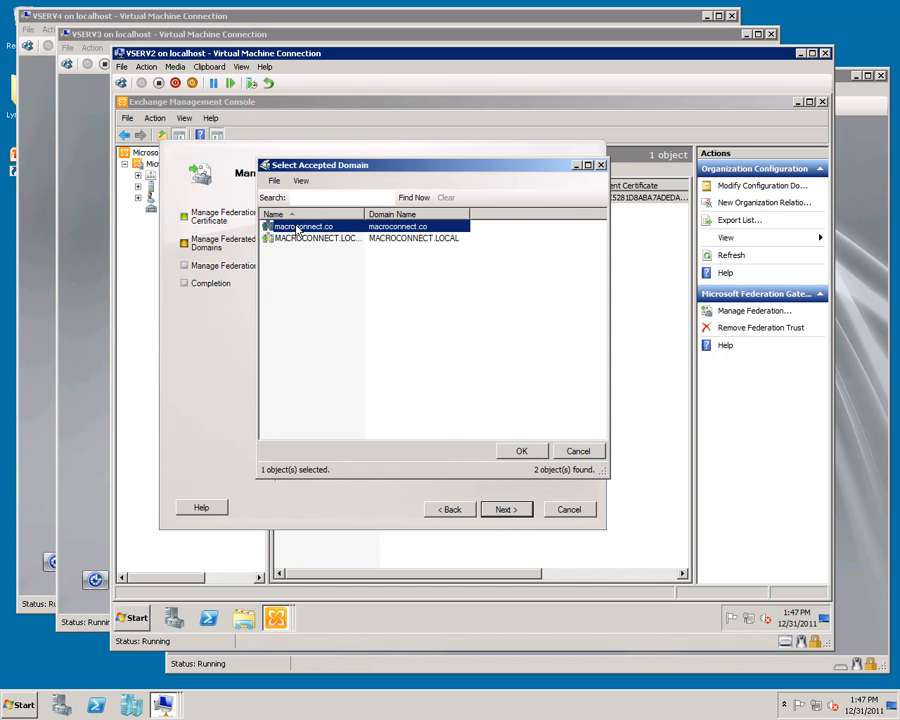
click(520, 452)
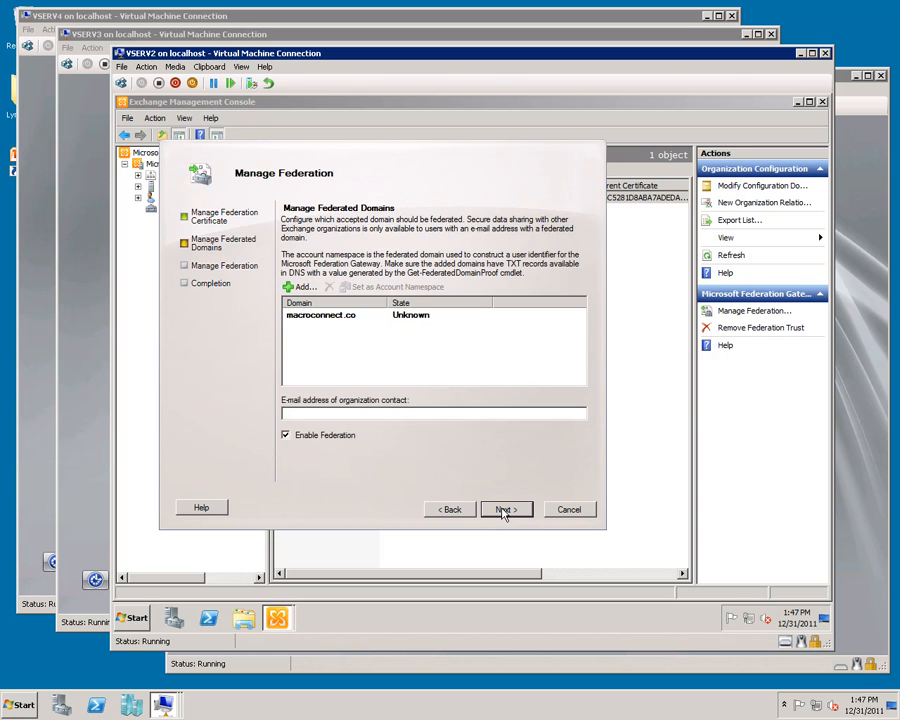
click(504, 510)
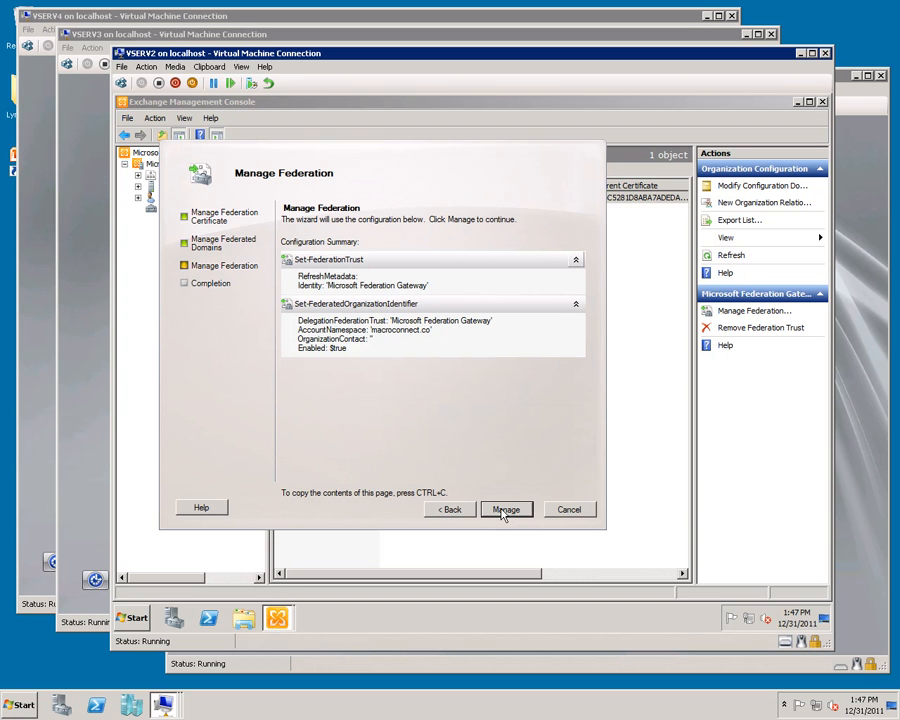